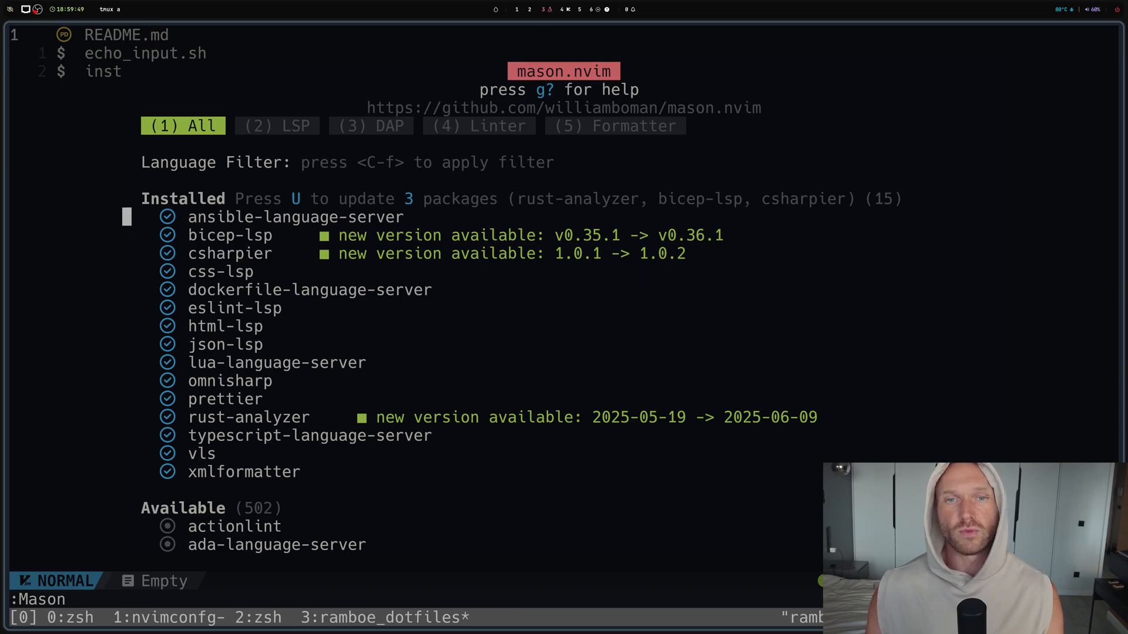
- Close the Mason window to return to the dotfiles listing with README.md, echo_input.sh, install.sh
key(j)
text(:q)
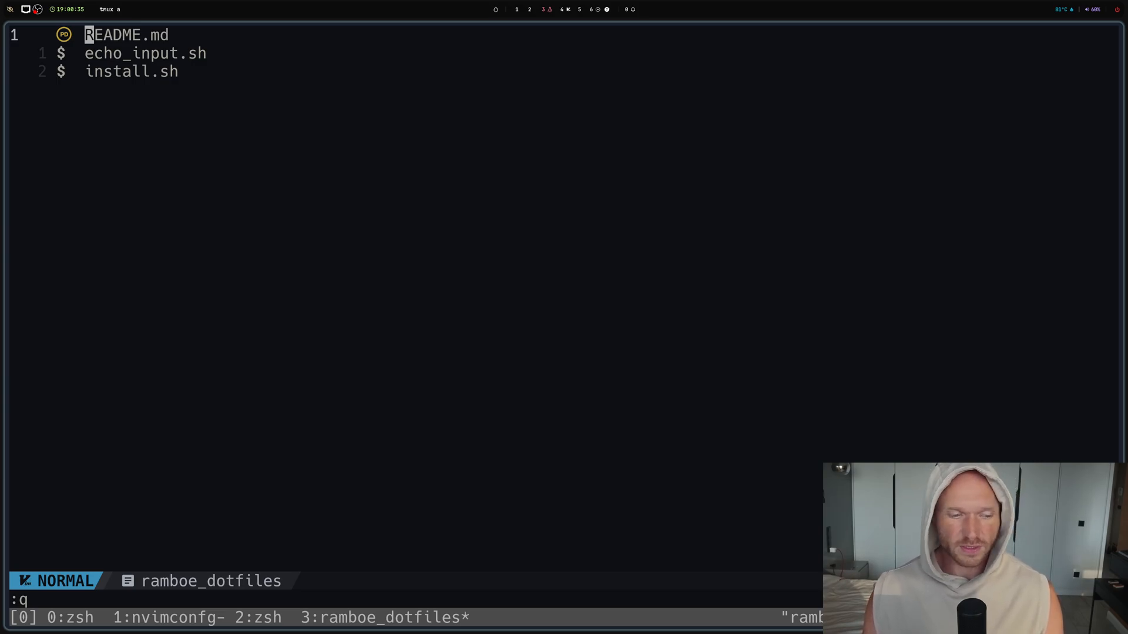
text(!)
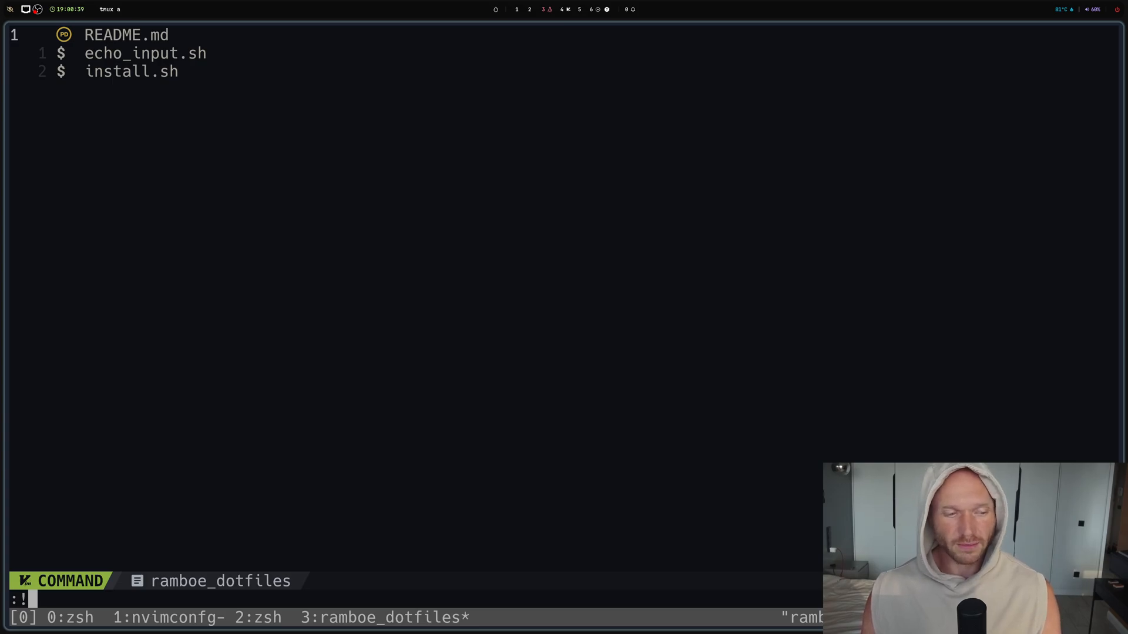
key(Return)
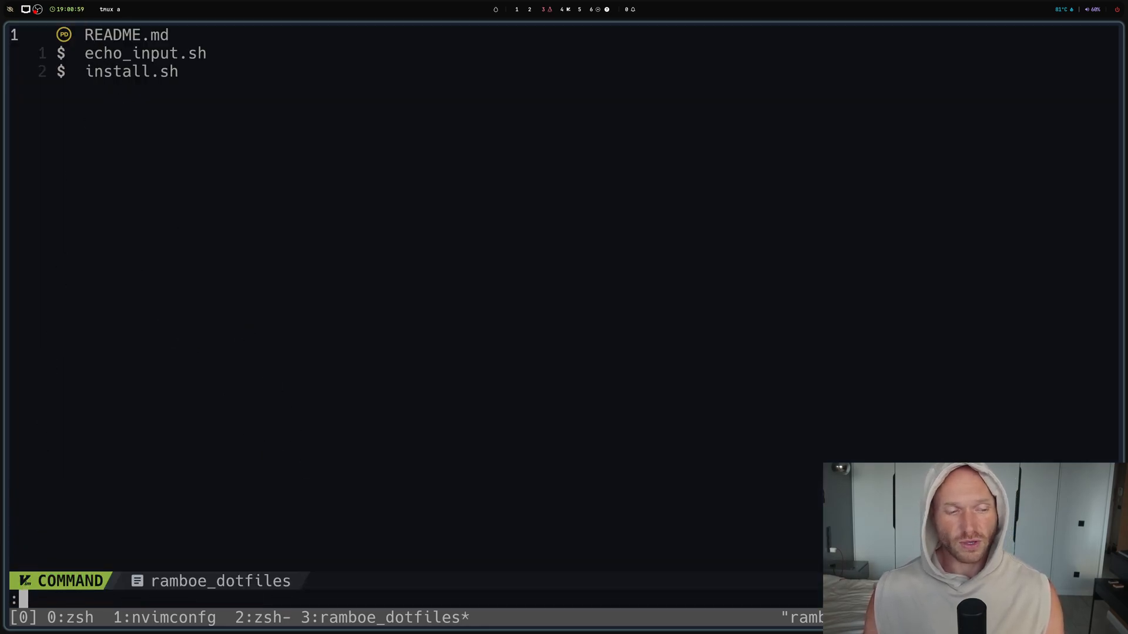
text(lua)
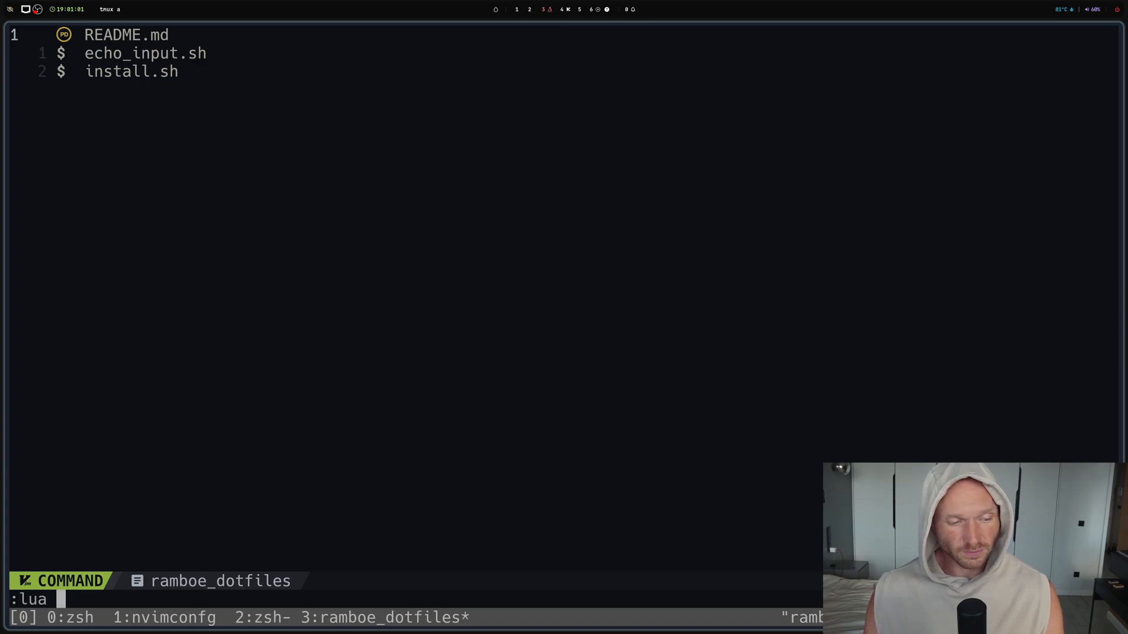
text(vim.fn)
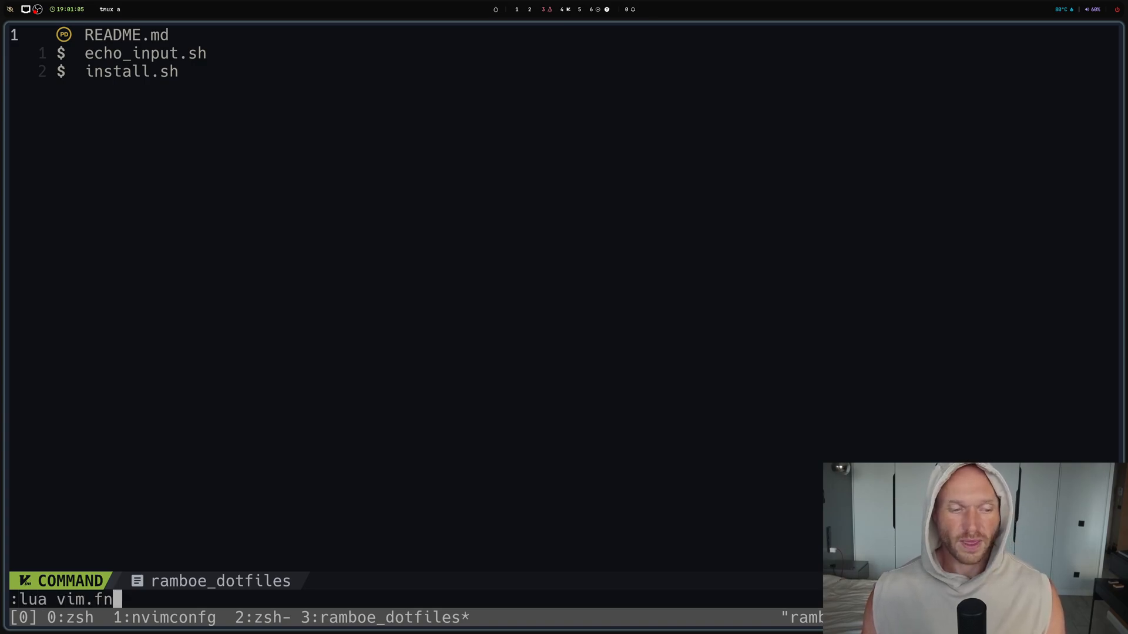
text(.sys)
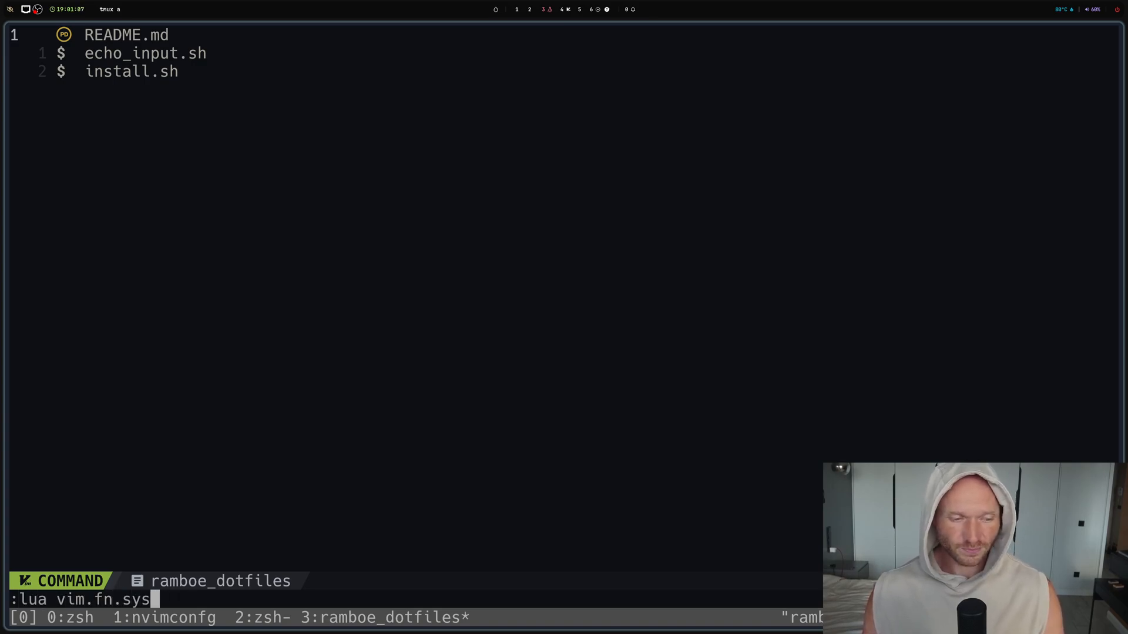
text(tem(")
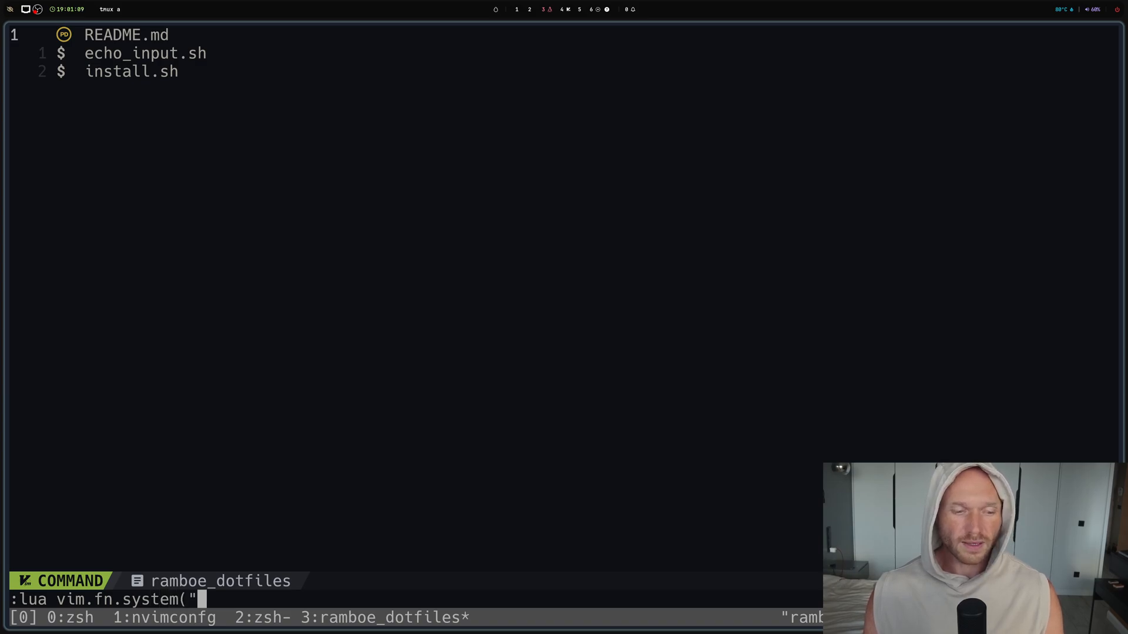
text(ls)
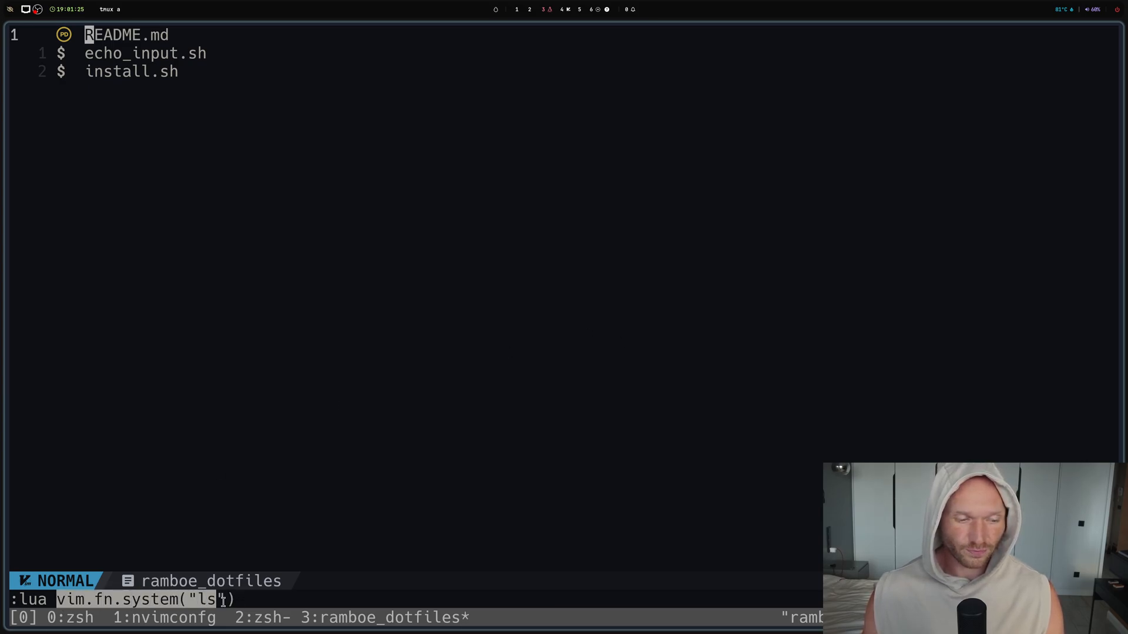
key(ctrl+u)
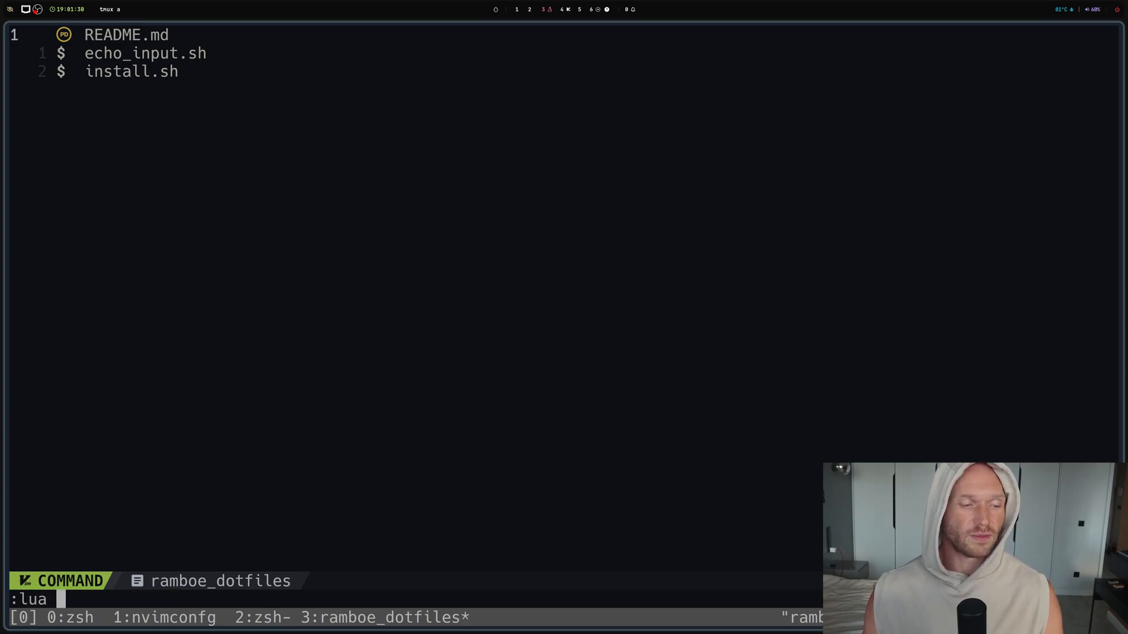
text(pt)
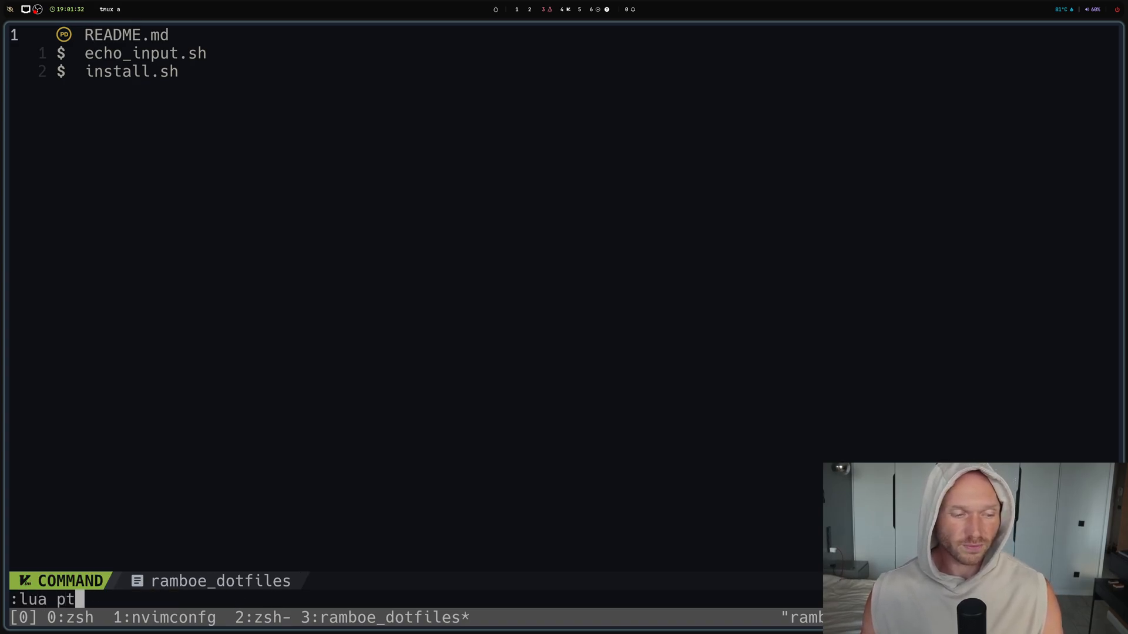
text(rin)
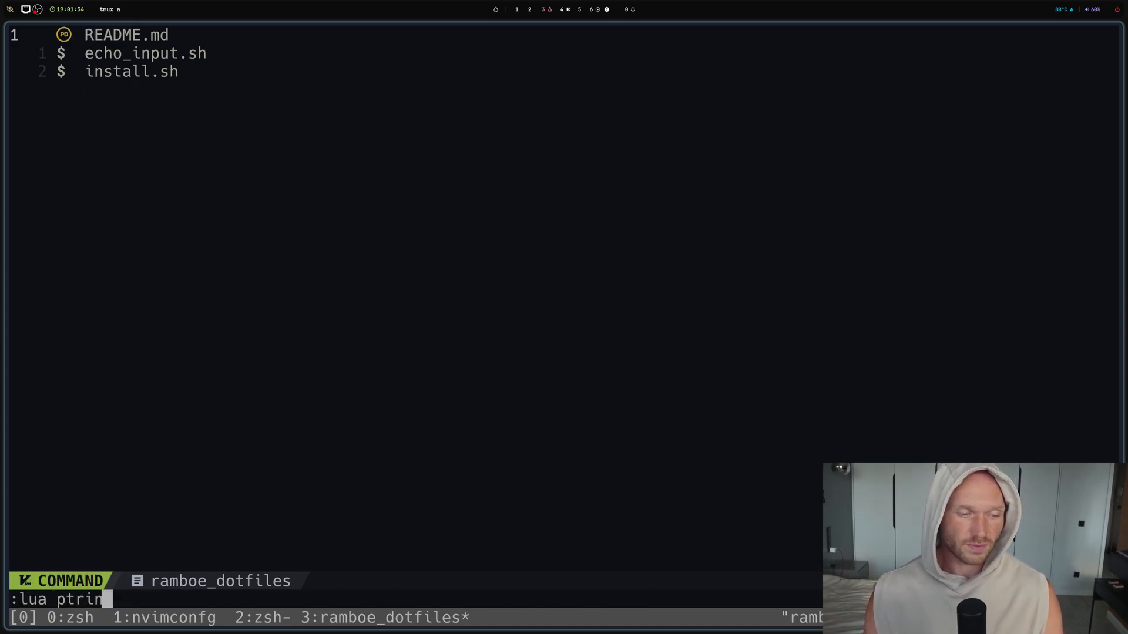
text(print()
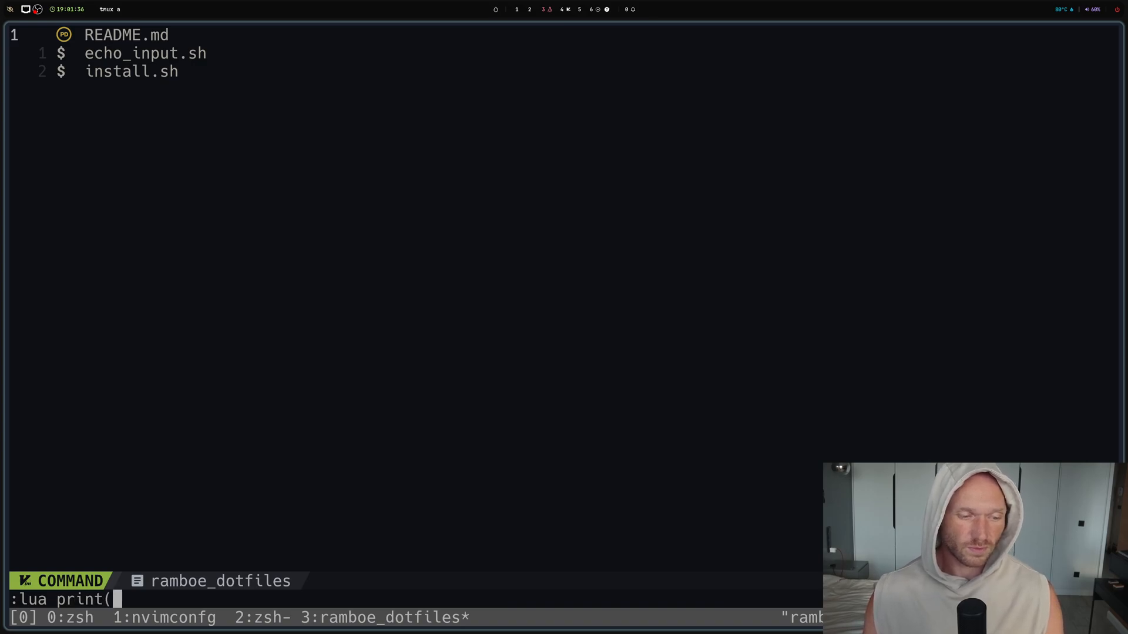
text(vim.fn.system("ls")))
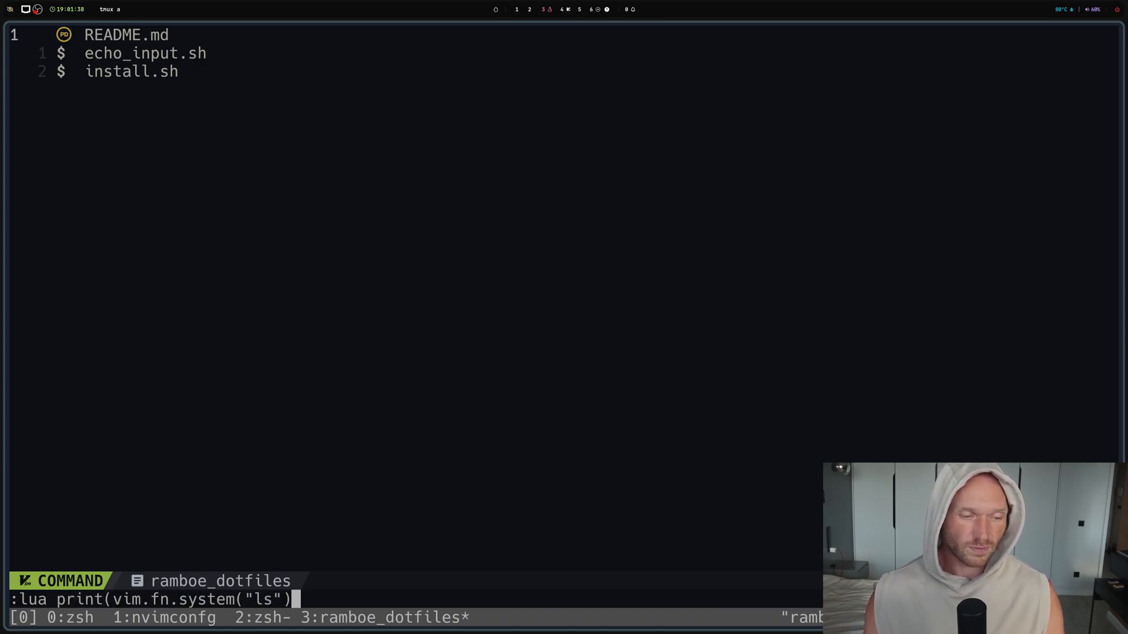
key(Return)
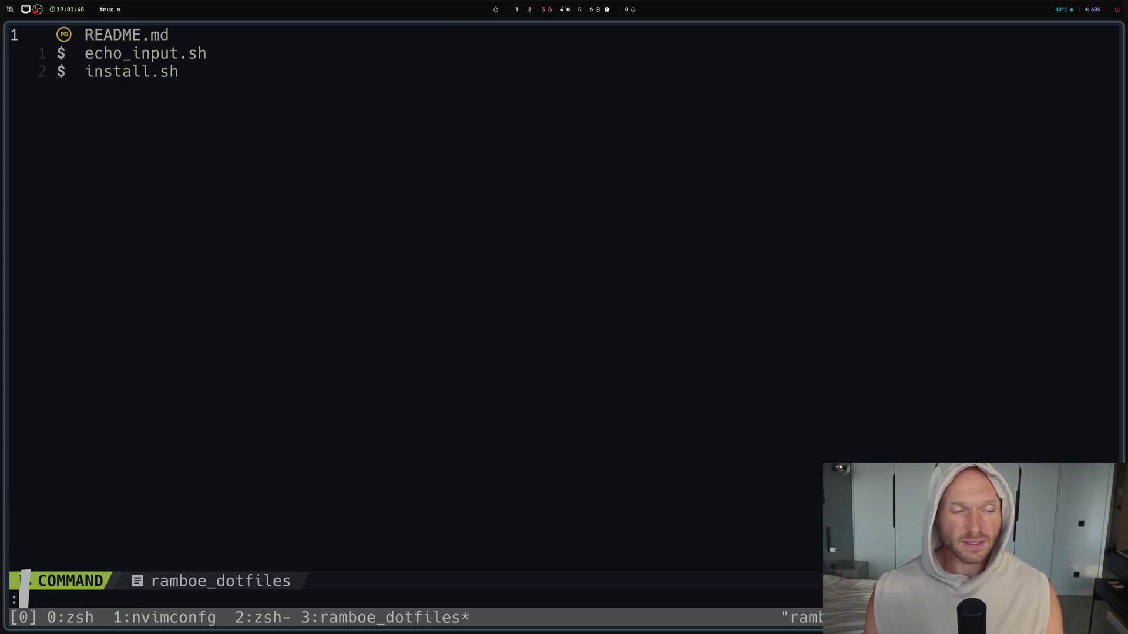
text(lua ptrin)
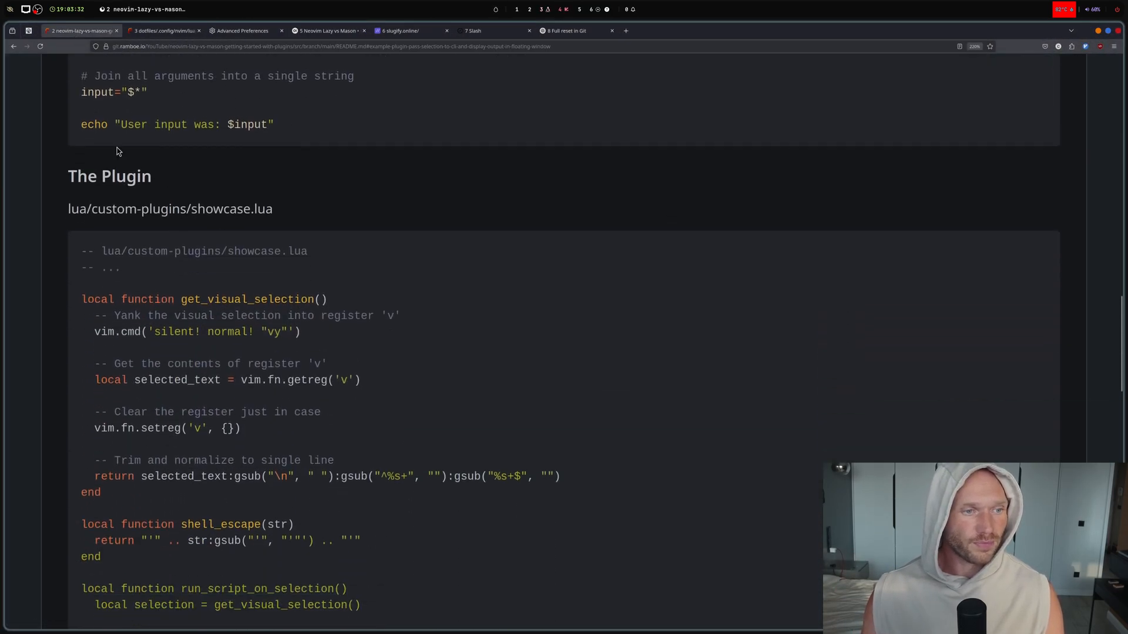
- Scroll to 'The Plugin' section and select the showcase.lua name in lua/custom-plugins/showcase.lua
scroll(down, 3)
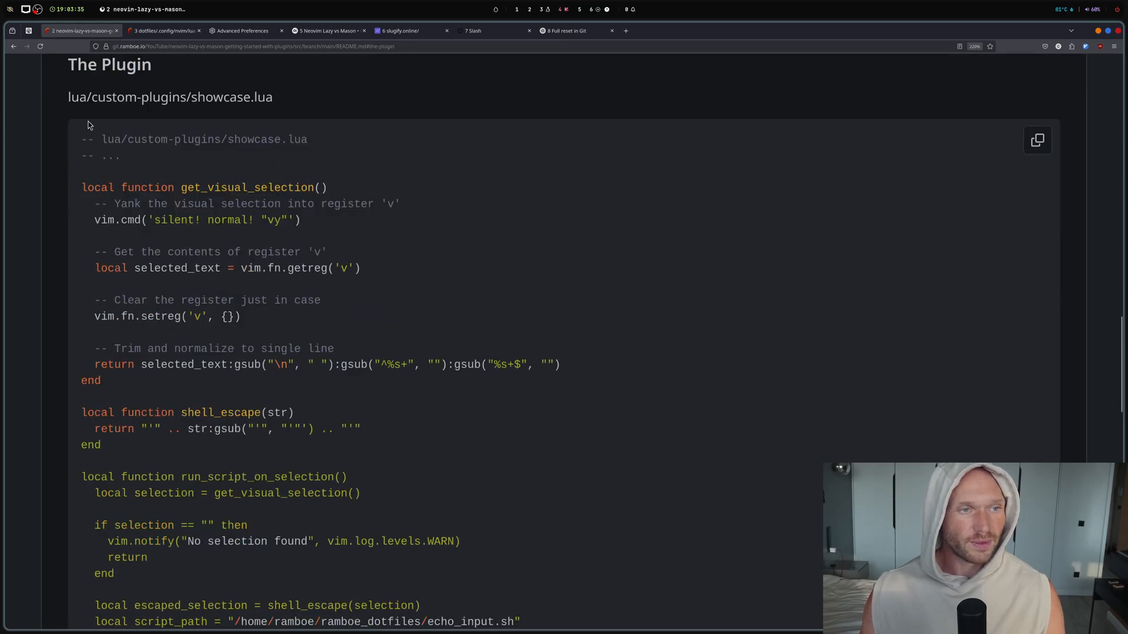
double_click(232, 96)
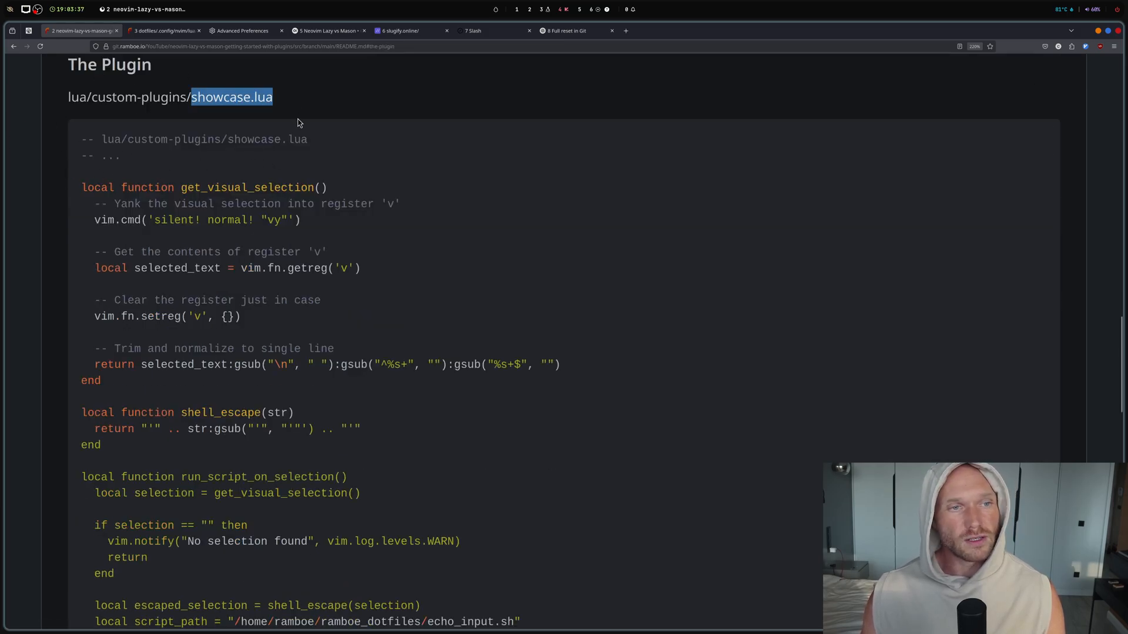
mouse_move(311, 120)
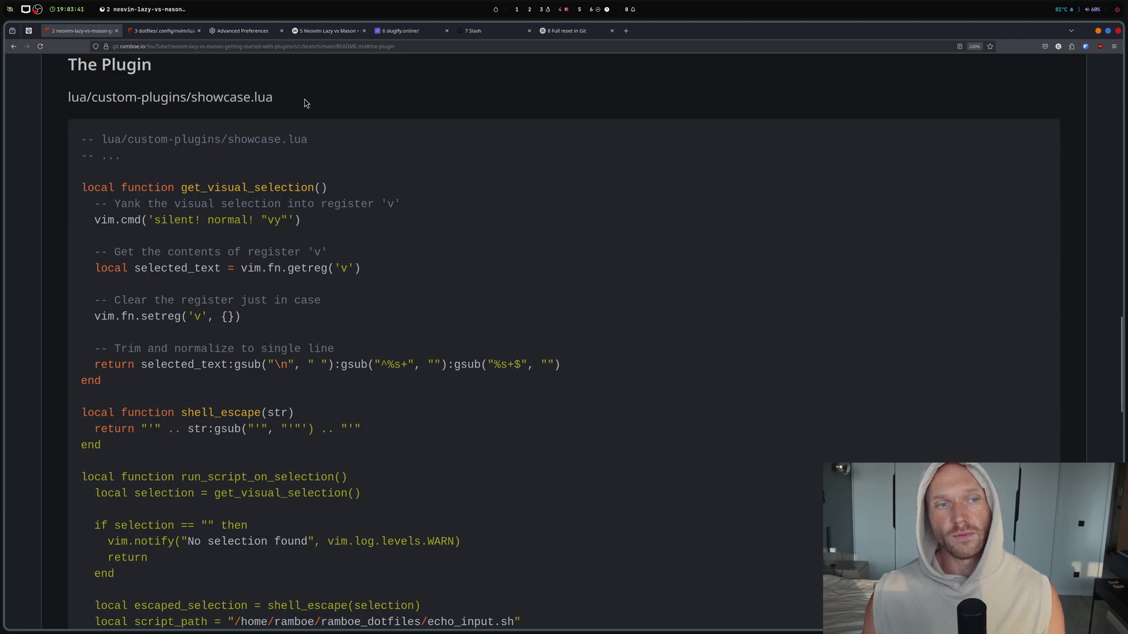
double_click(230, 96)
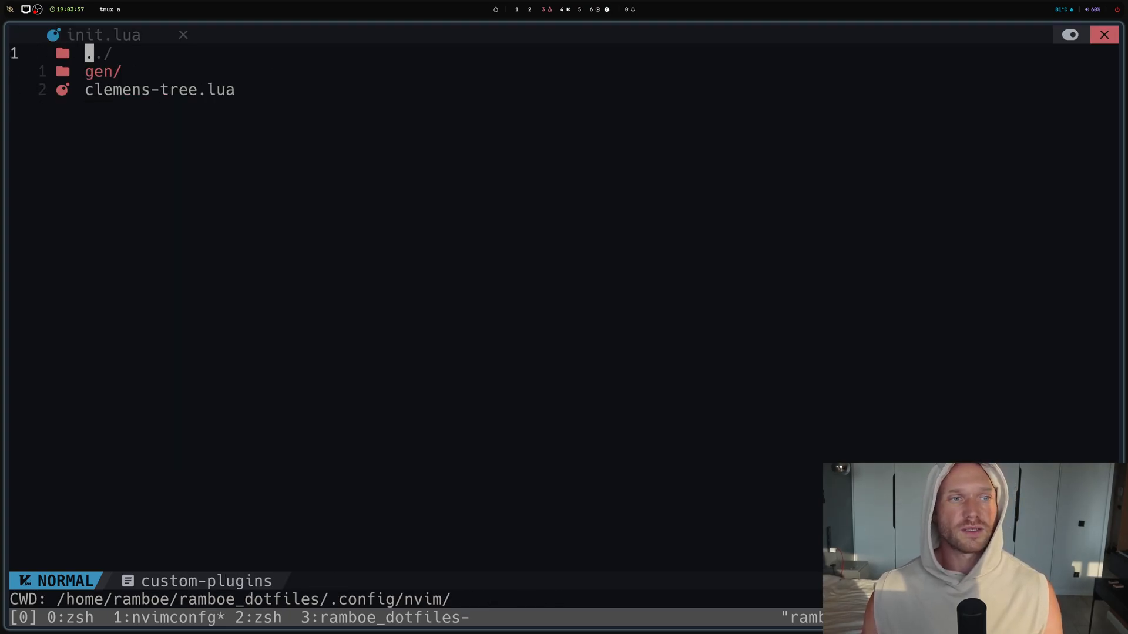
- Create a showcase.lua entry in the custom-plugins oil buffer
text(showcase.lua)
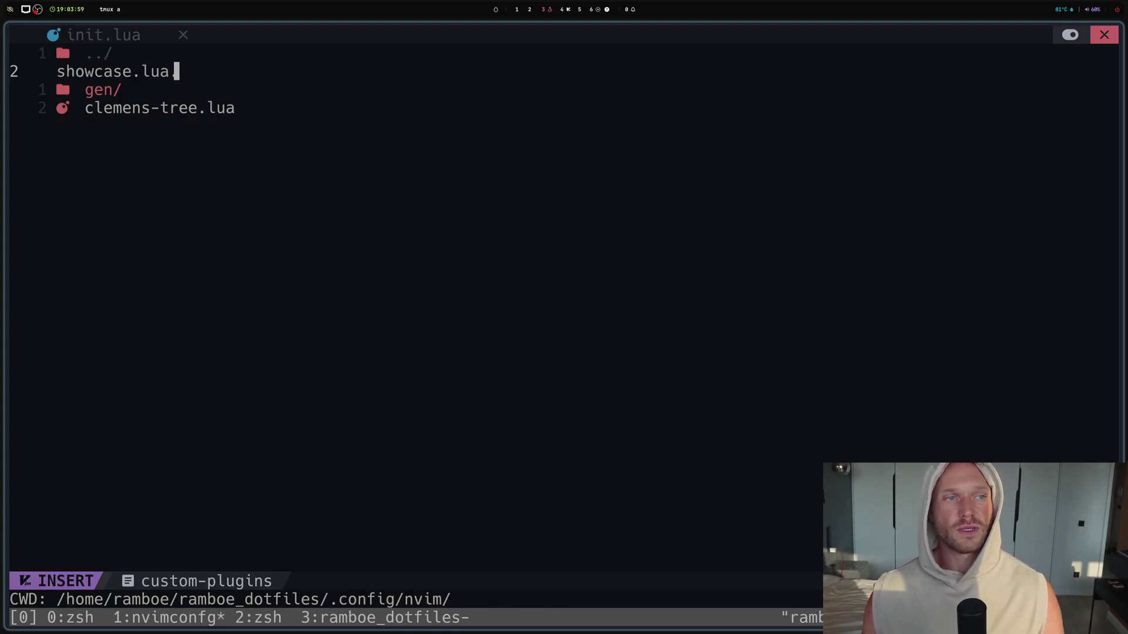
key(Escape)
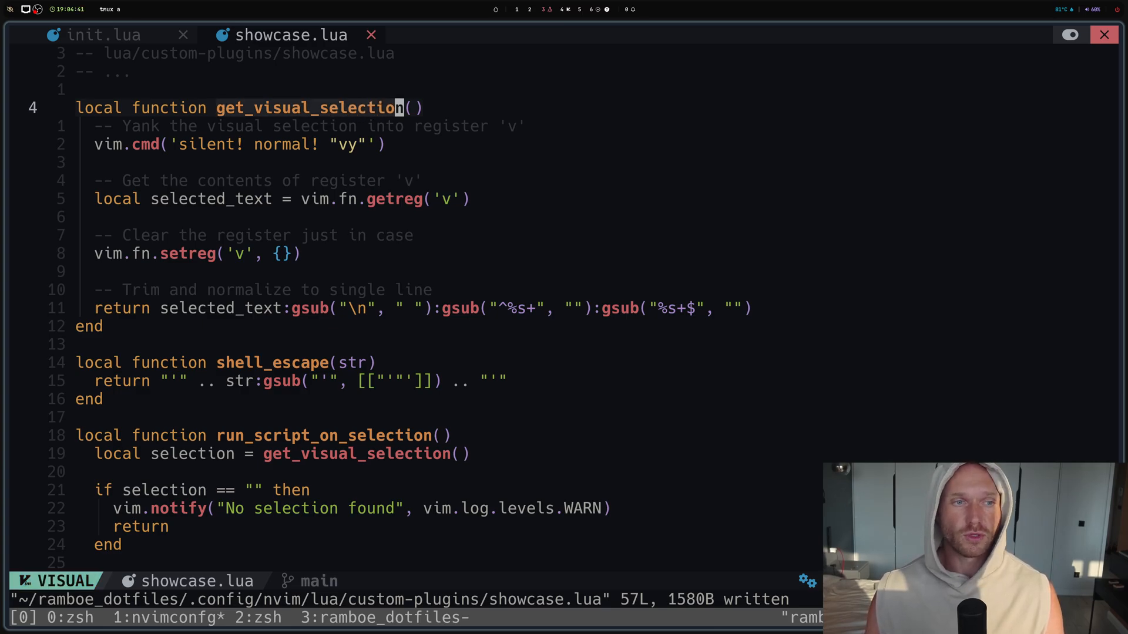
key(Escape)
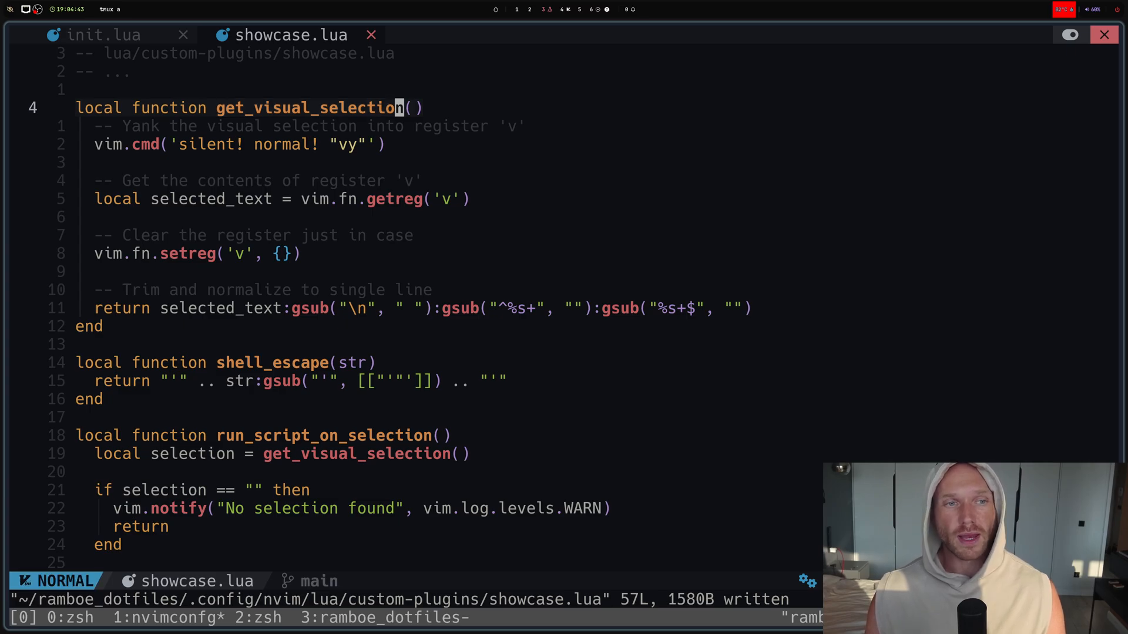
key(v)
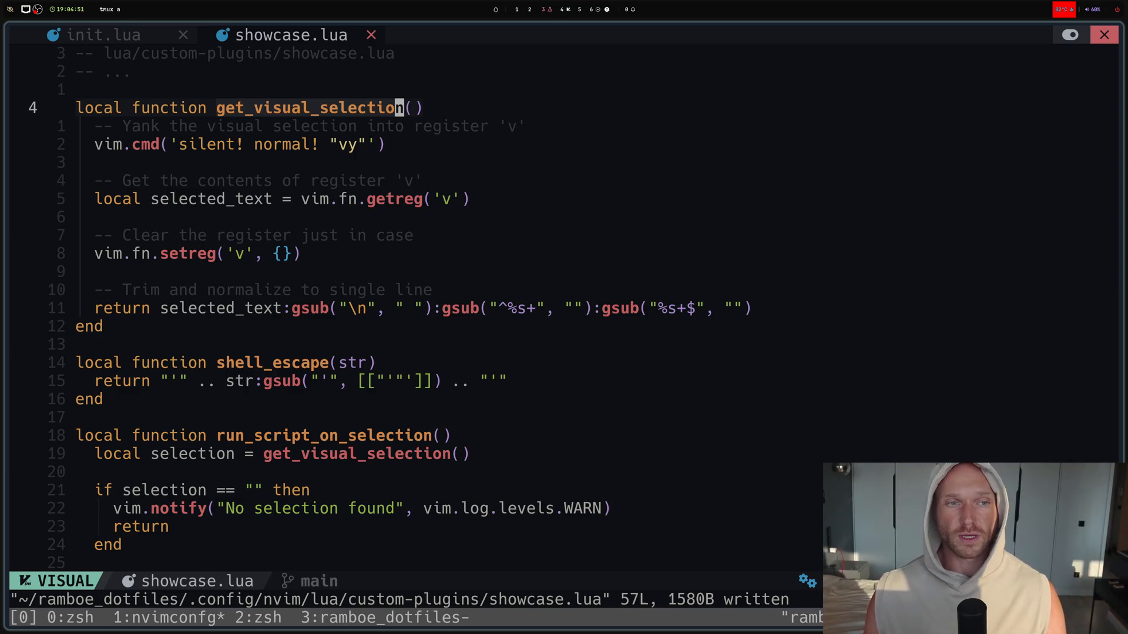
key(Escape)
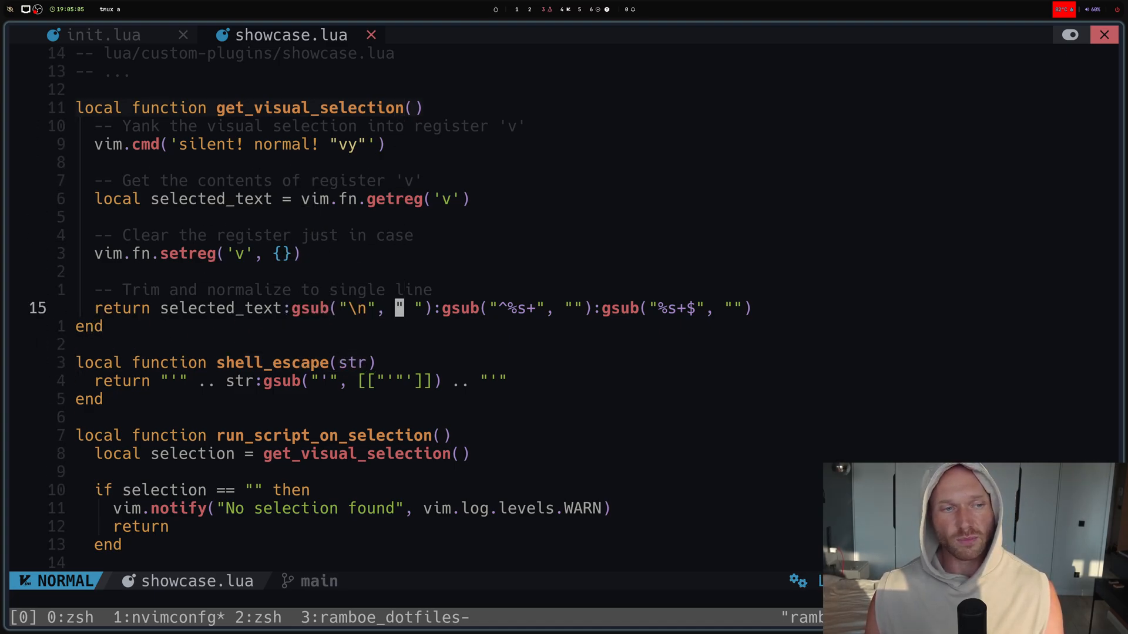
scroll(down, 3)
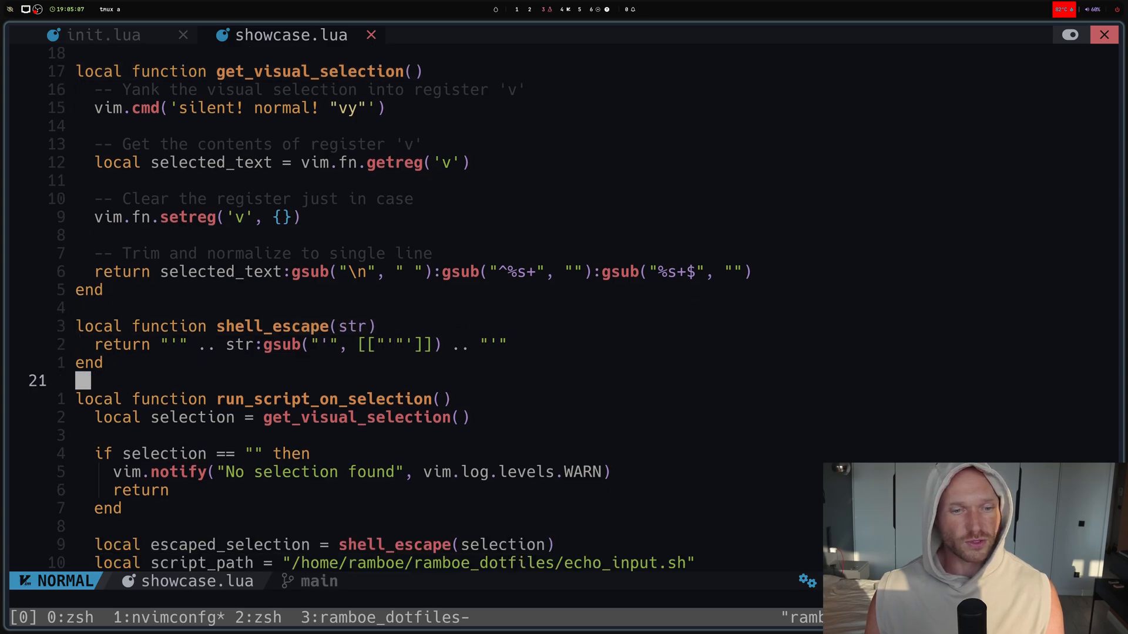
scroll(down, 3)
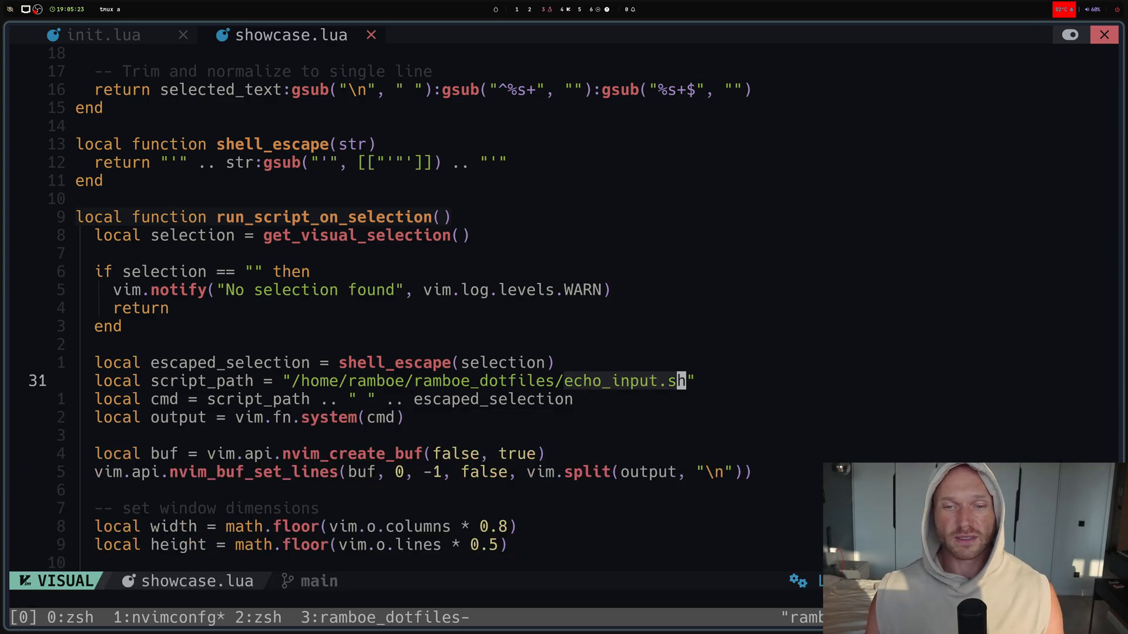
key(Escape)
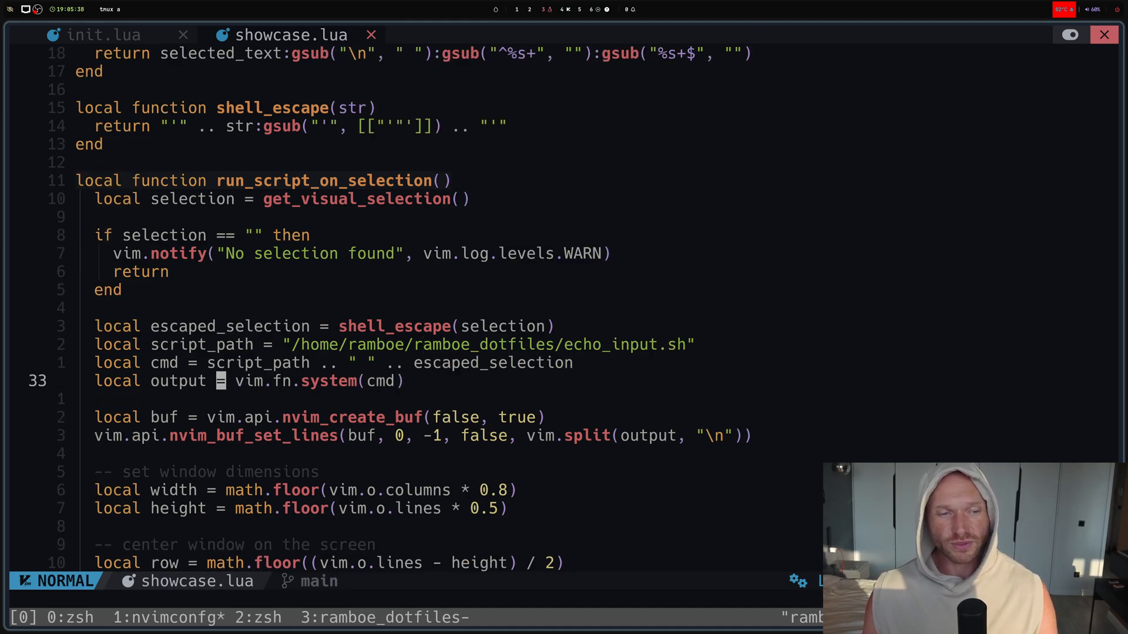
scroll(down, 3)
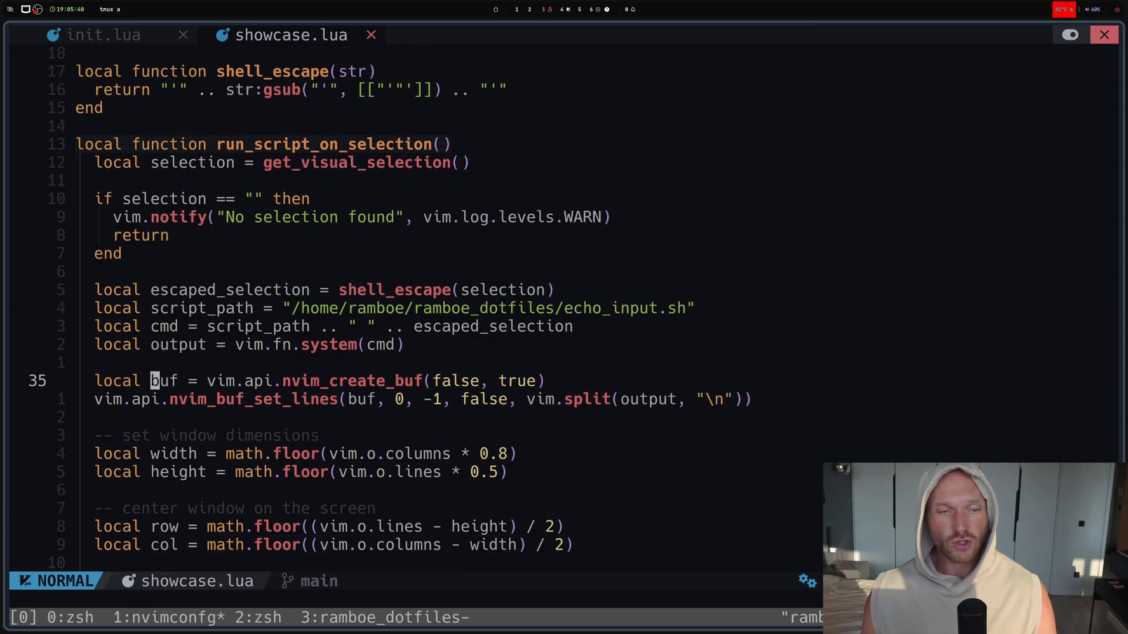
scroll(down, 3)
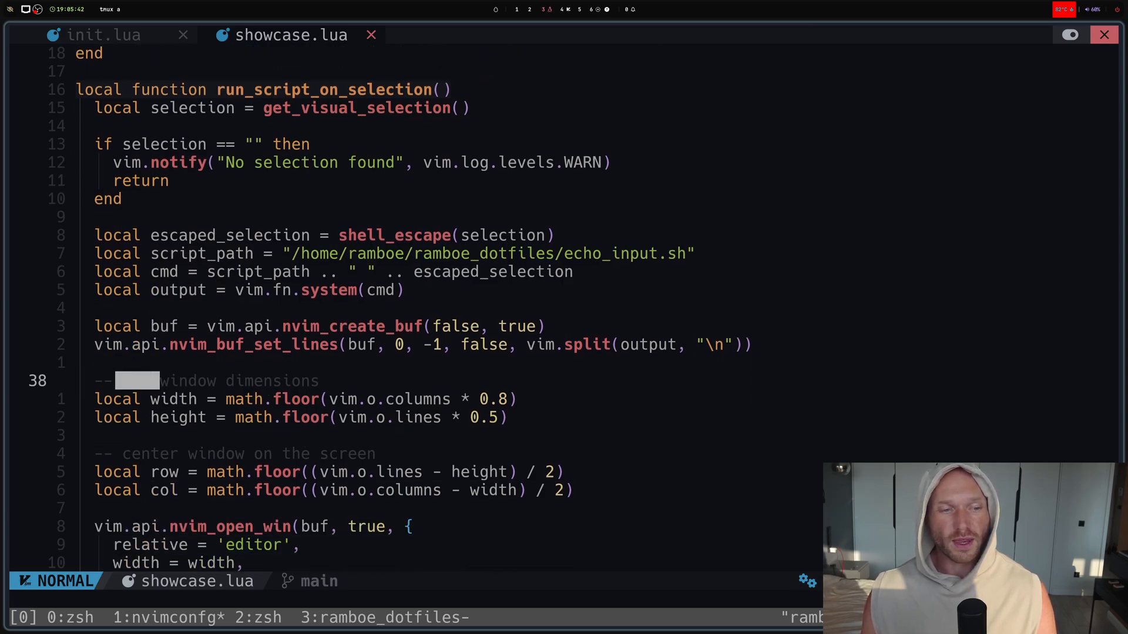
scroll(down, 3)
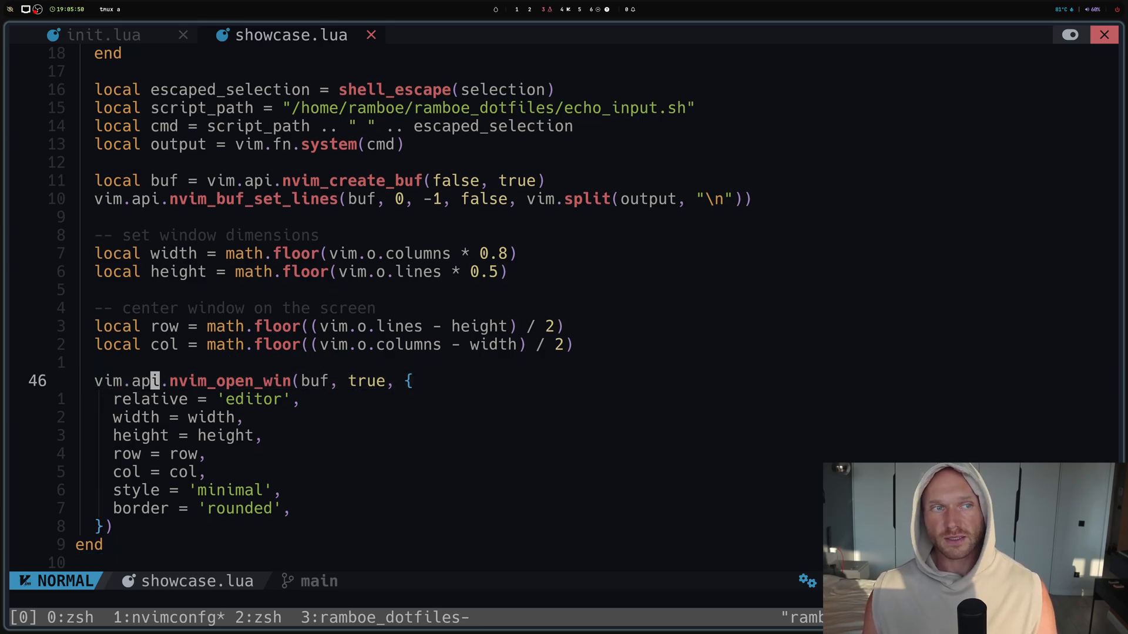
click(103, 35)
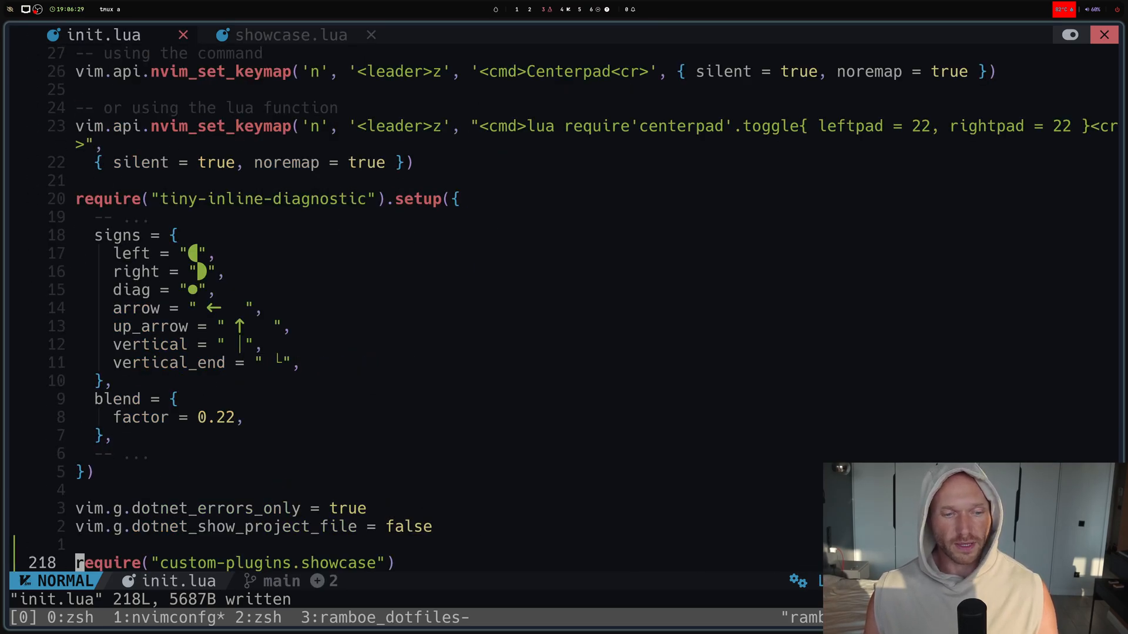
- Quit all files with :qal and relaunch nvim from the dotfiles folder
text(:qal)
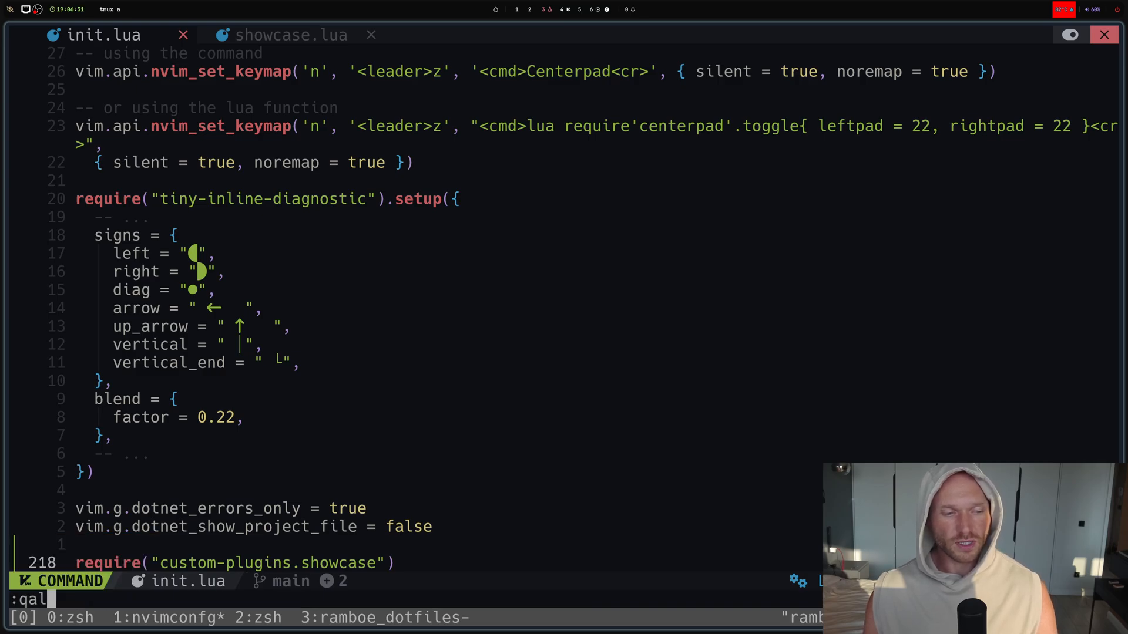
key(Return)
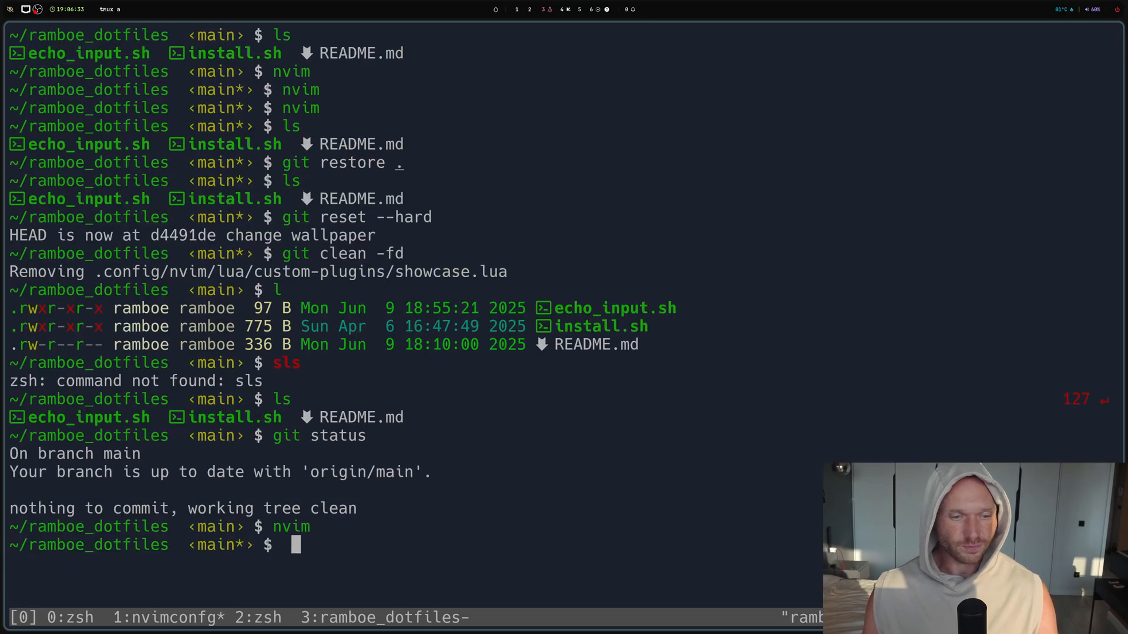
text(nvim)
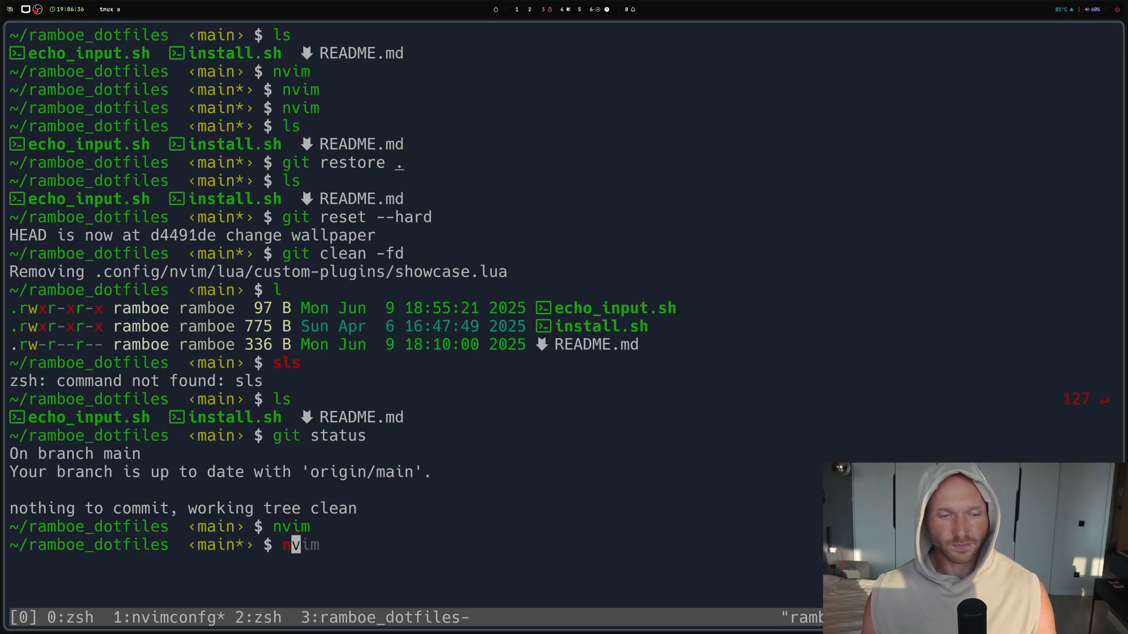
key(Return)
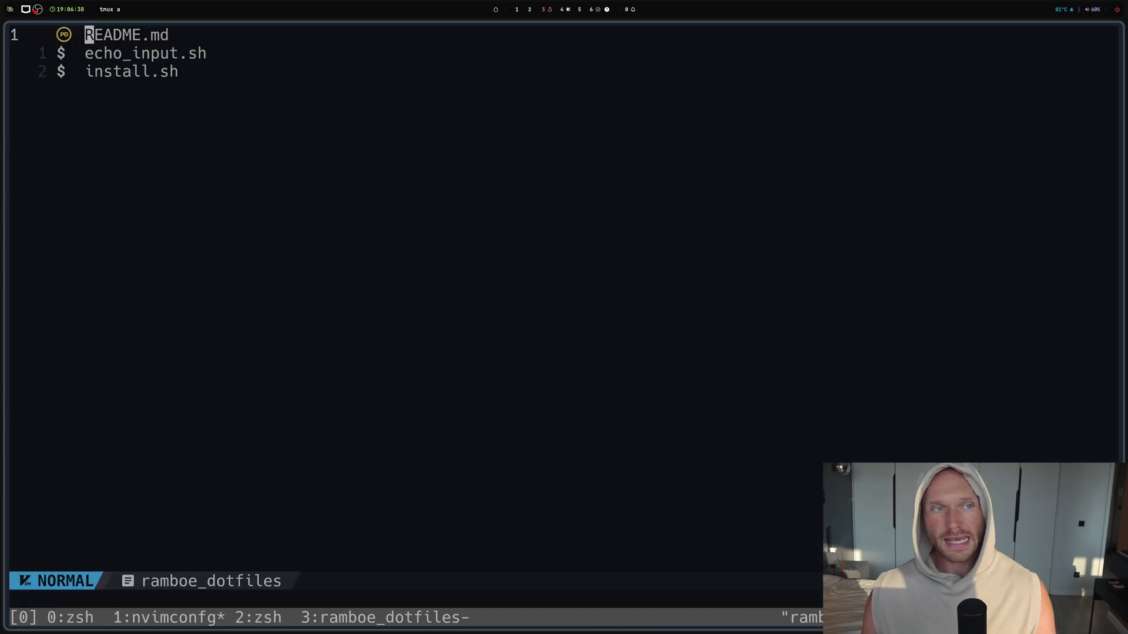
key(v)
text(:Mason)
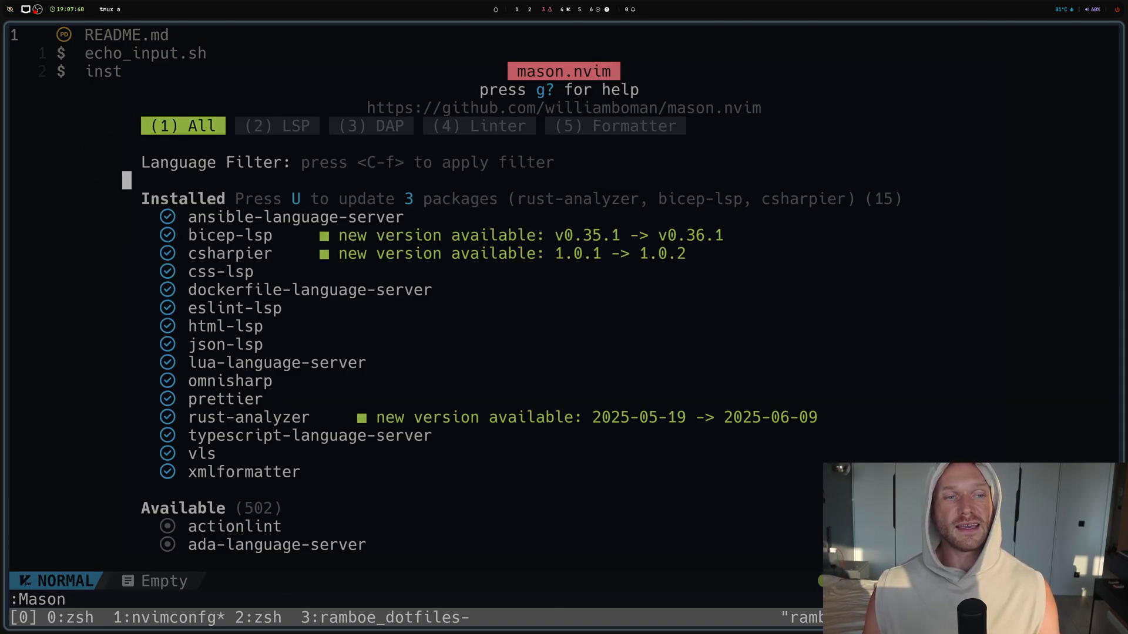
key(V)
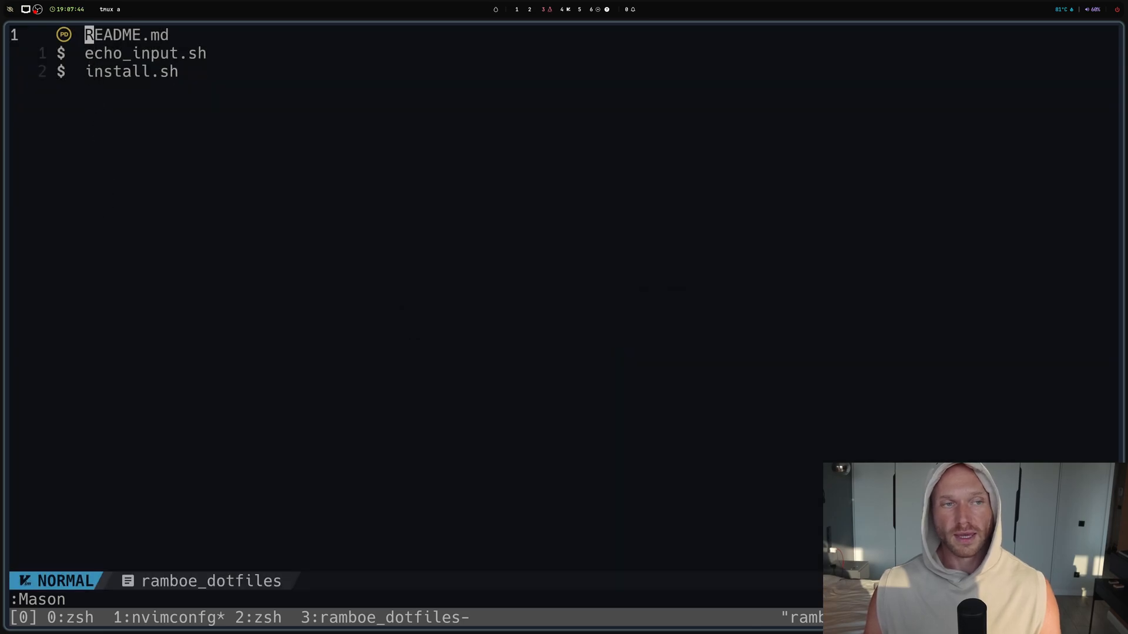
key(Return)
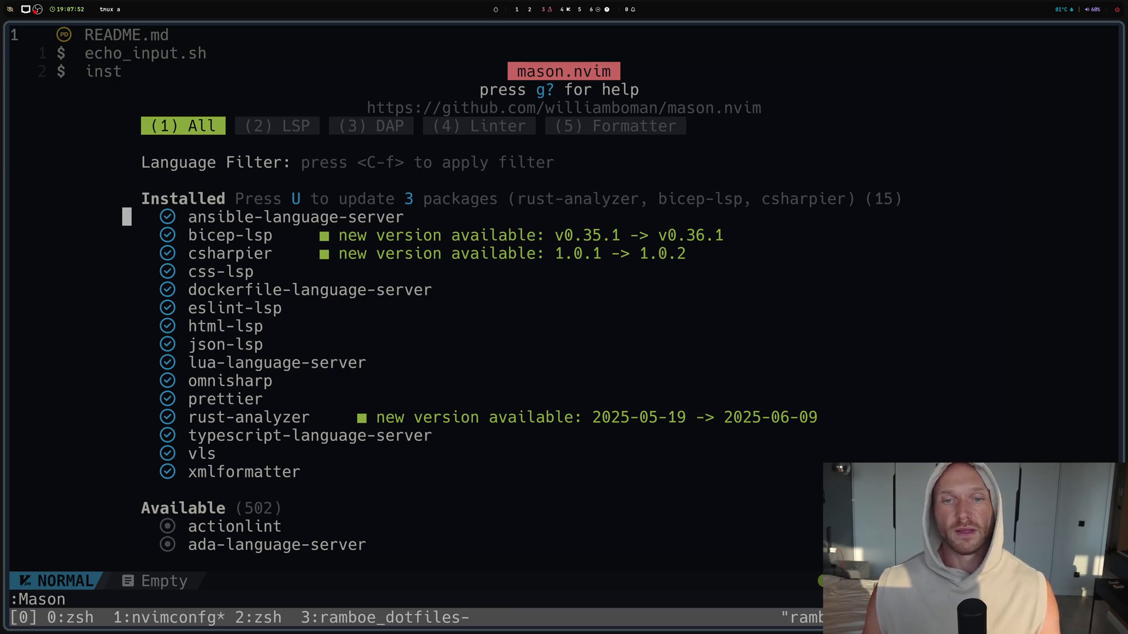
key(V)
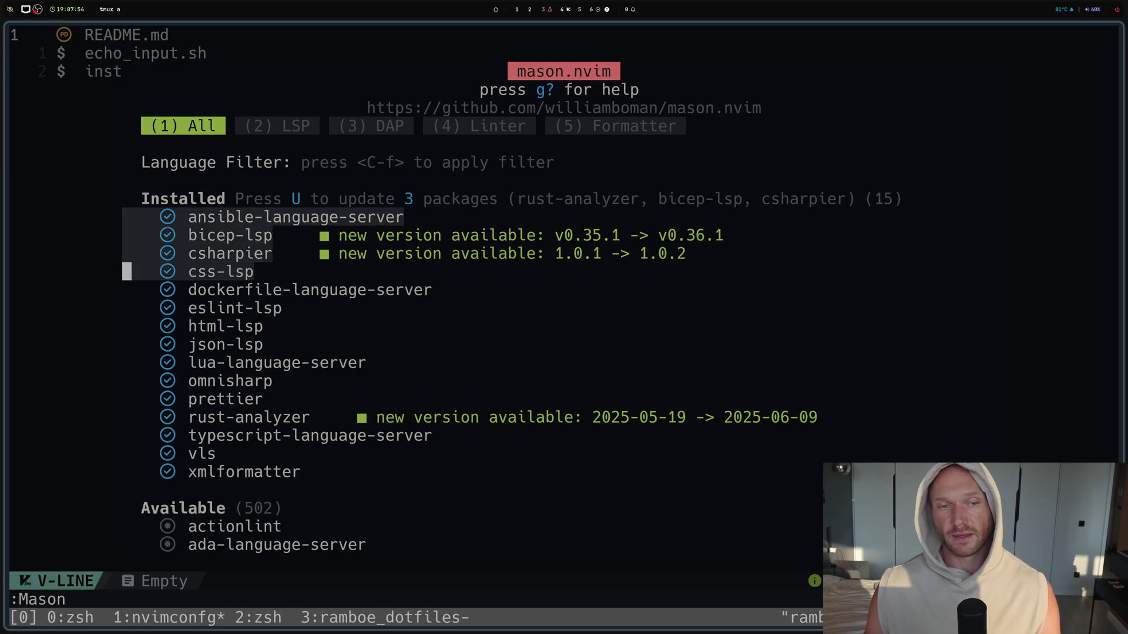
key(escape)
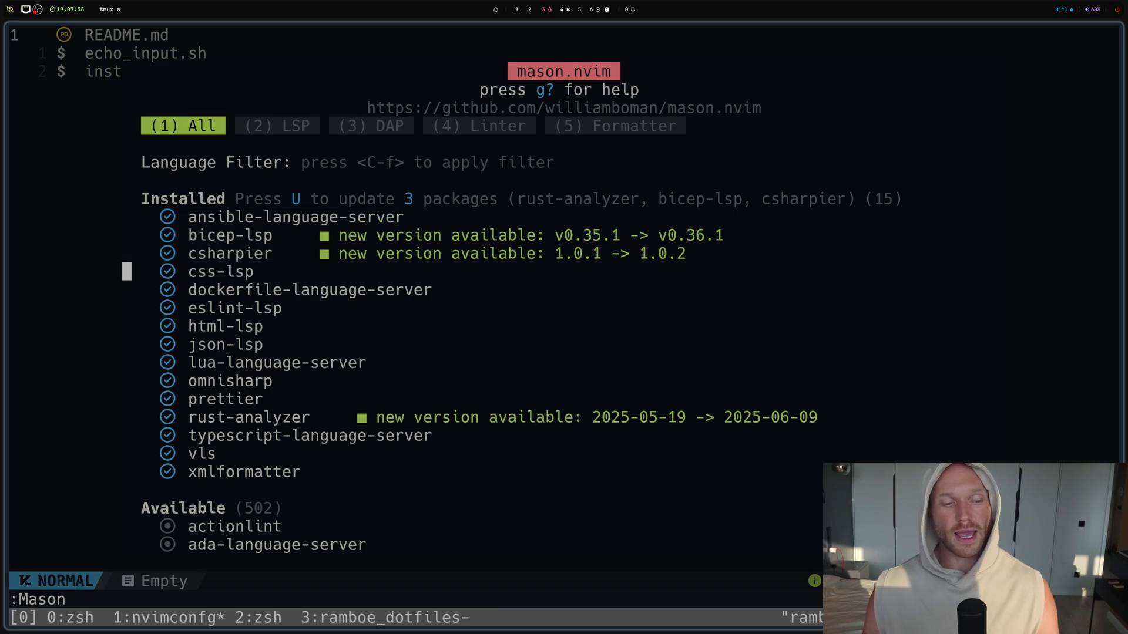